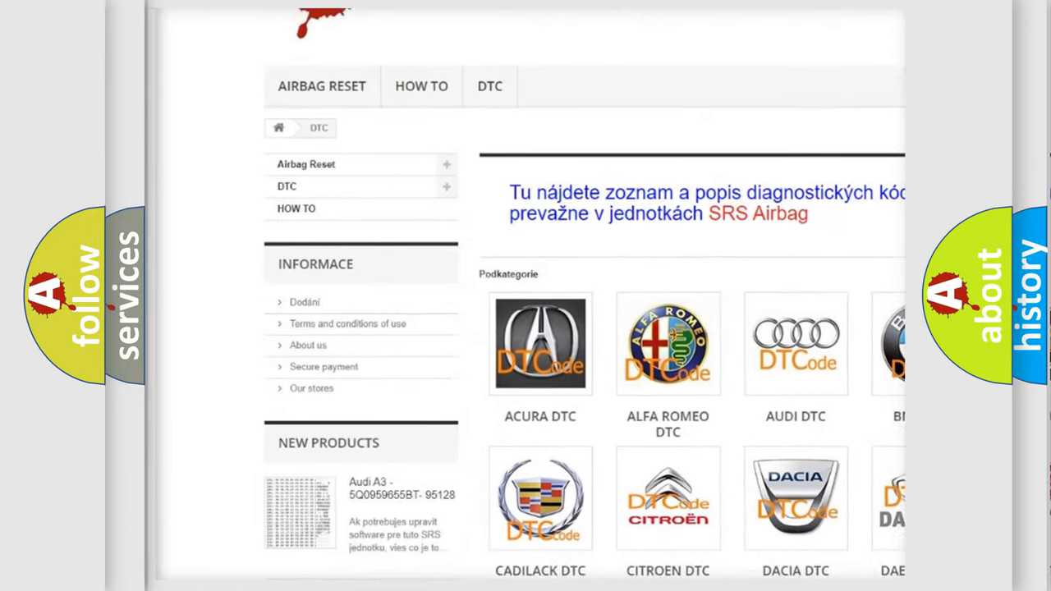
scroll("down", 3)
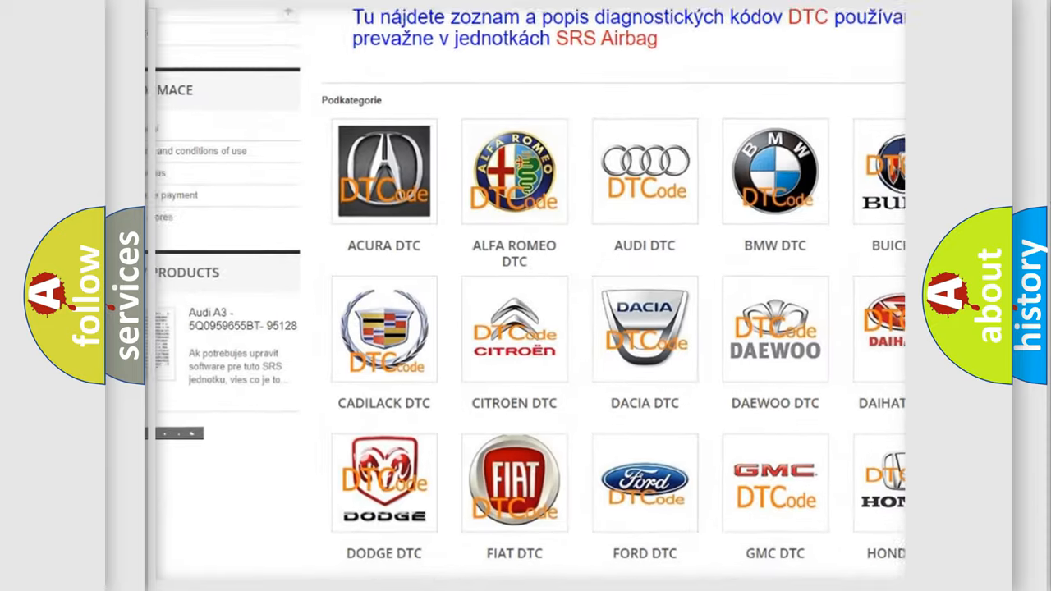
scroll("down", 3)
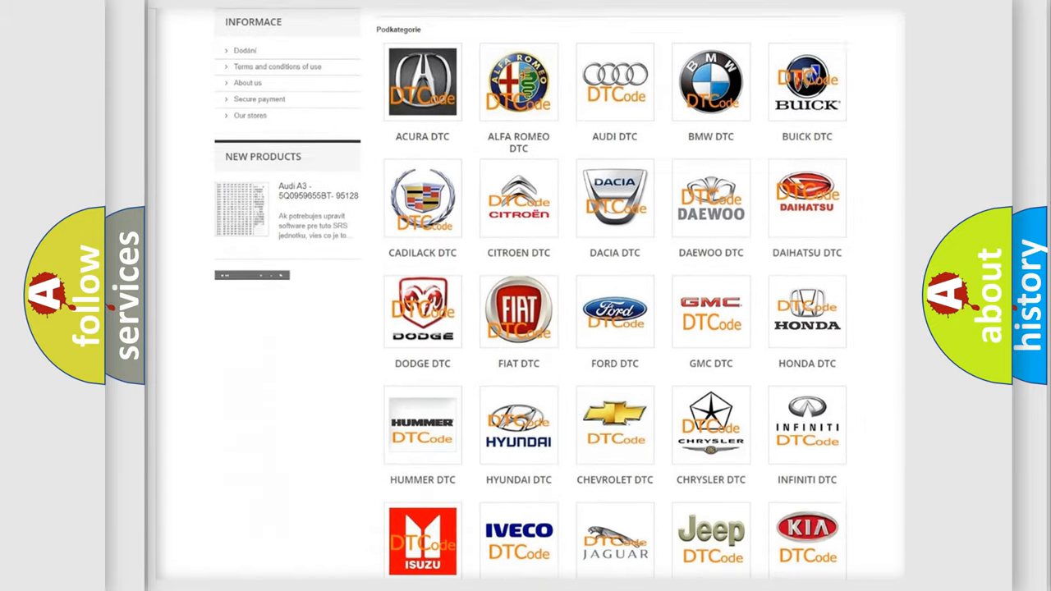
scroll("down", 3)
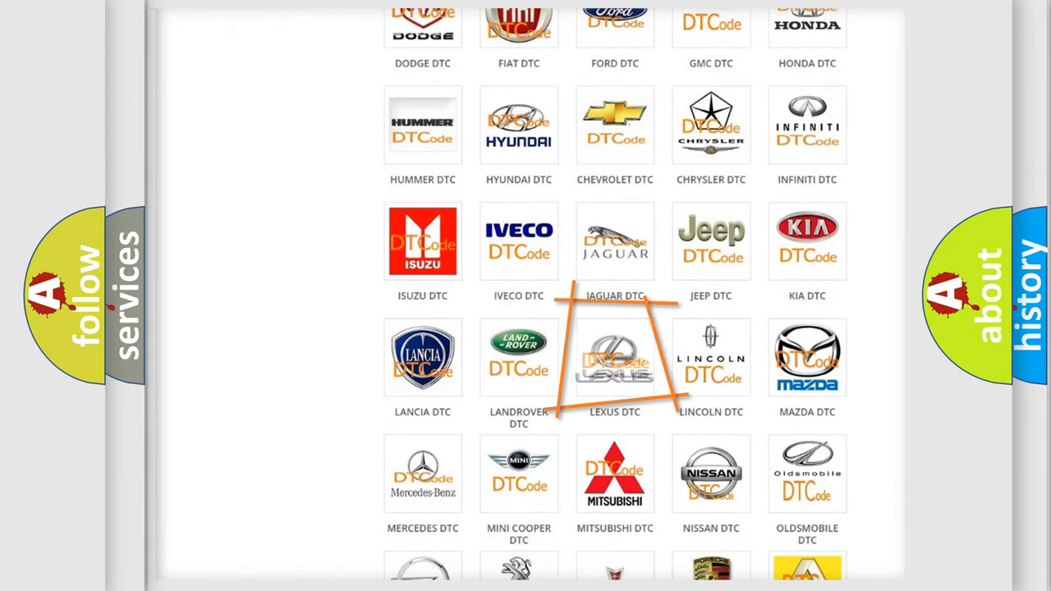